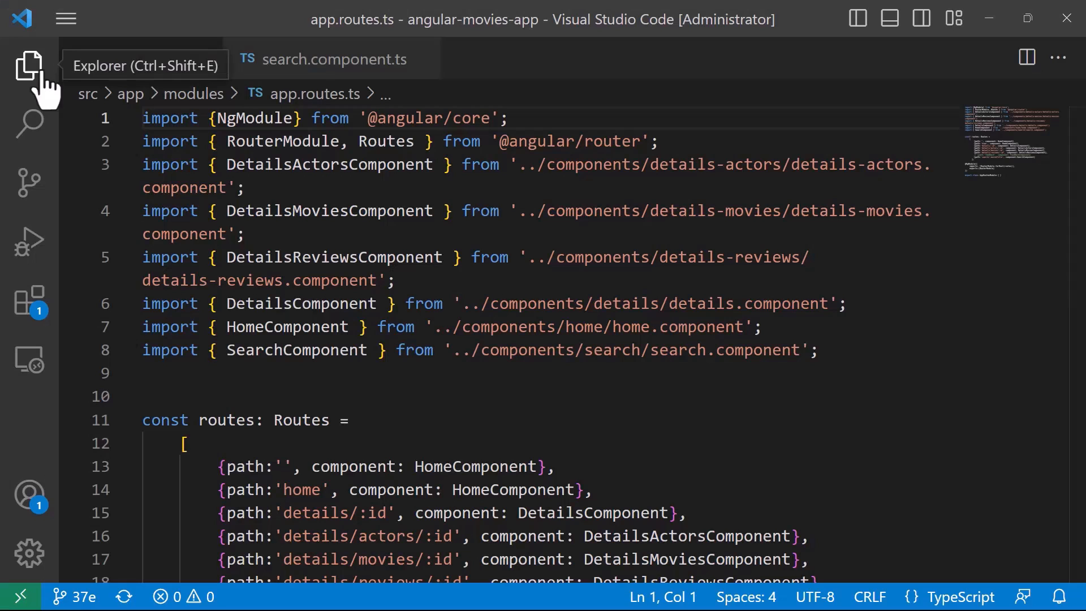
From a terminal in src/app/components, run ng g c NotFound to create the component.
click(29, 65)
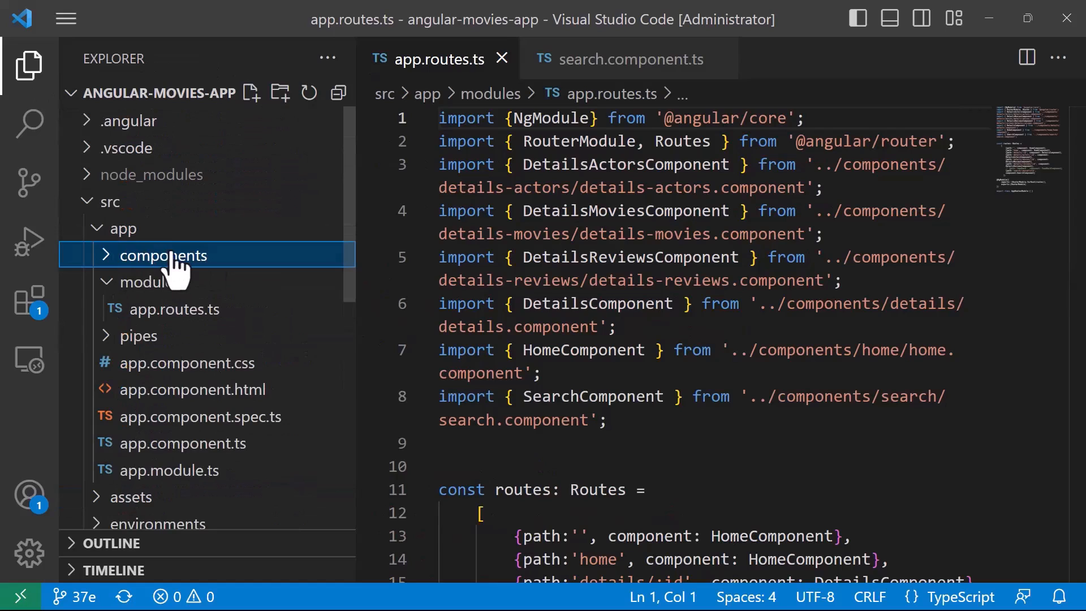
right_click(164, 255)
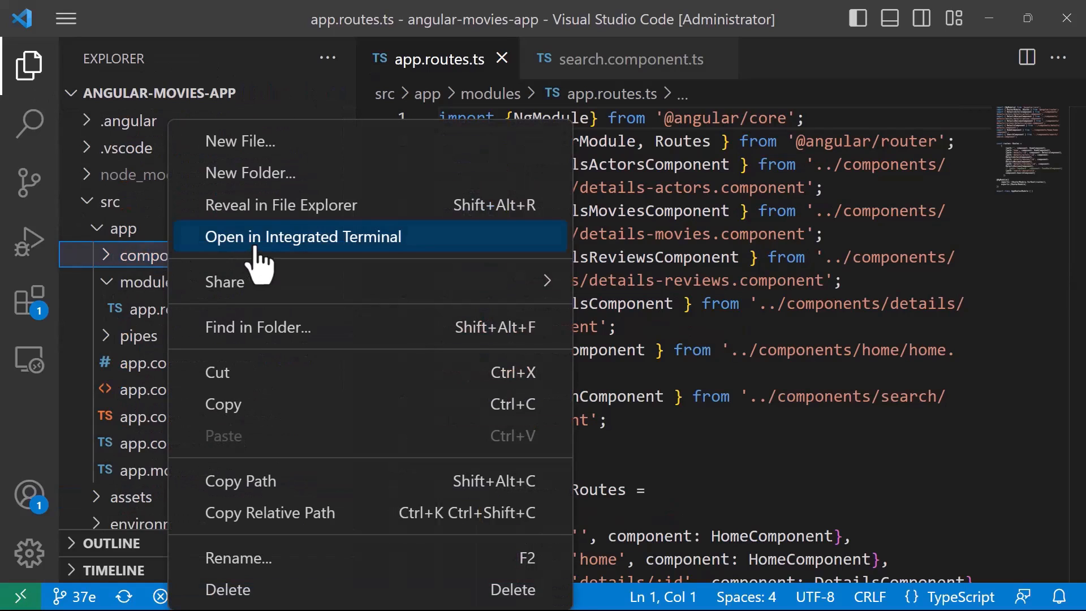
click(302, 237)
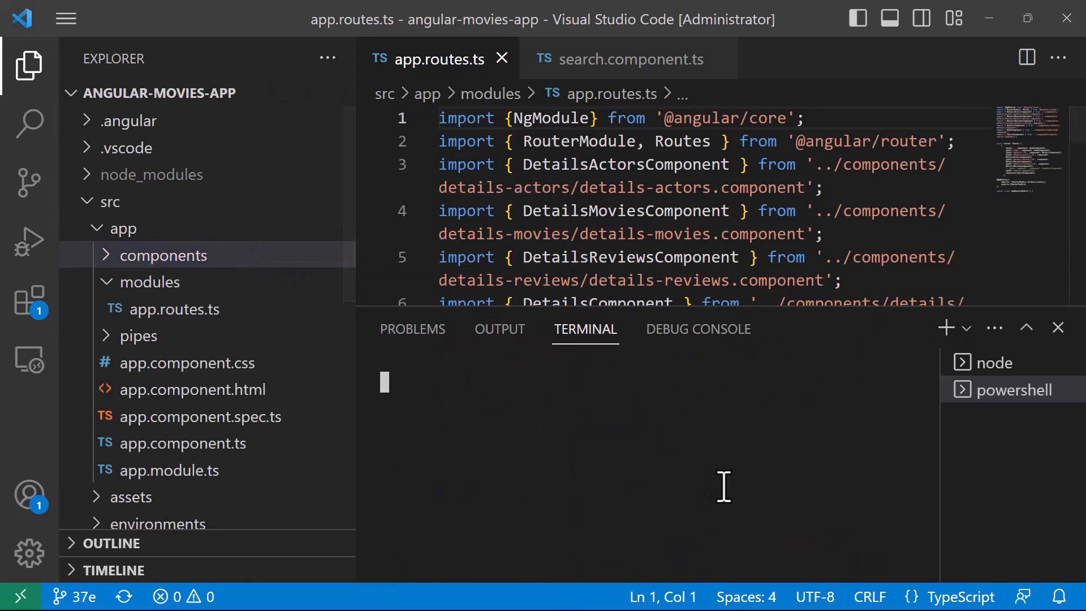
text(ng)
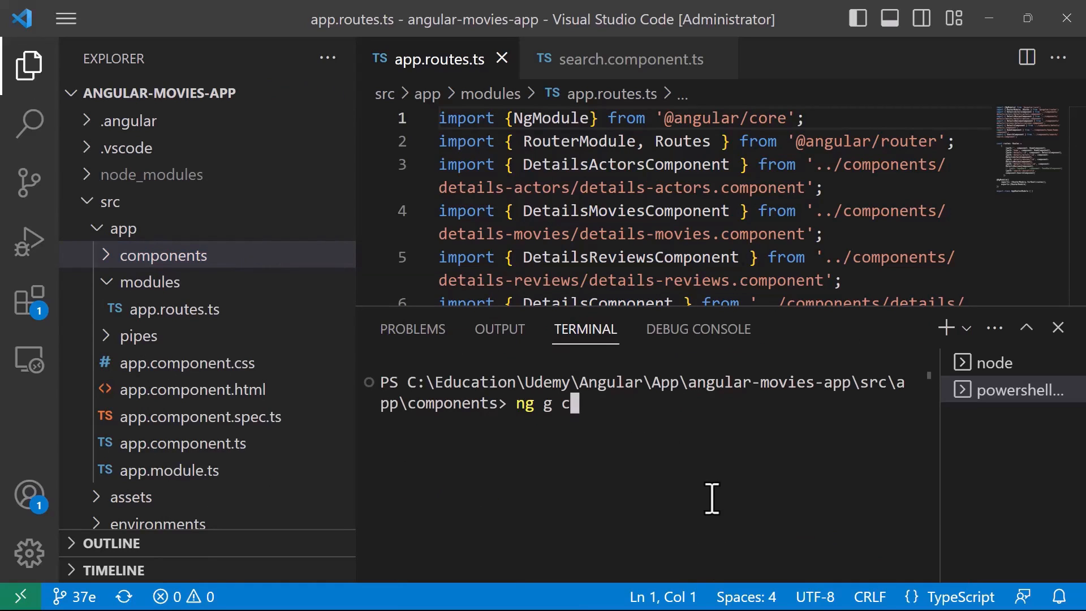
text(Not)
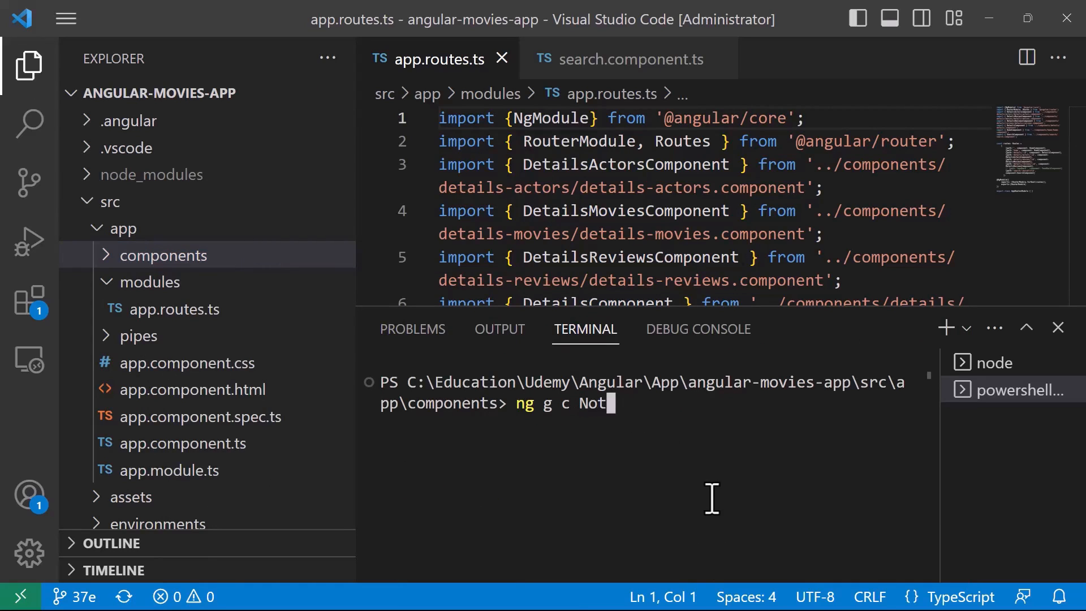
text(Found)
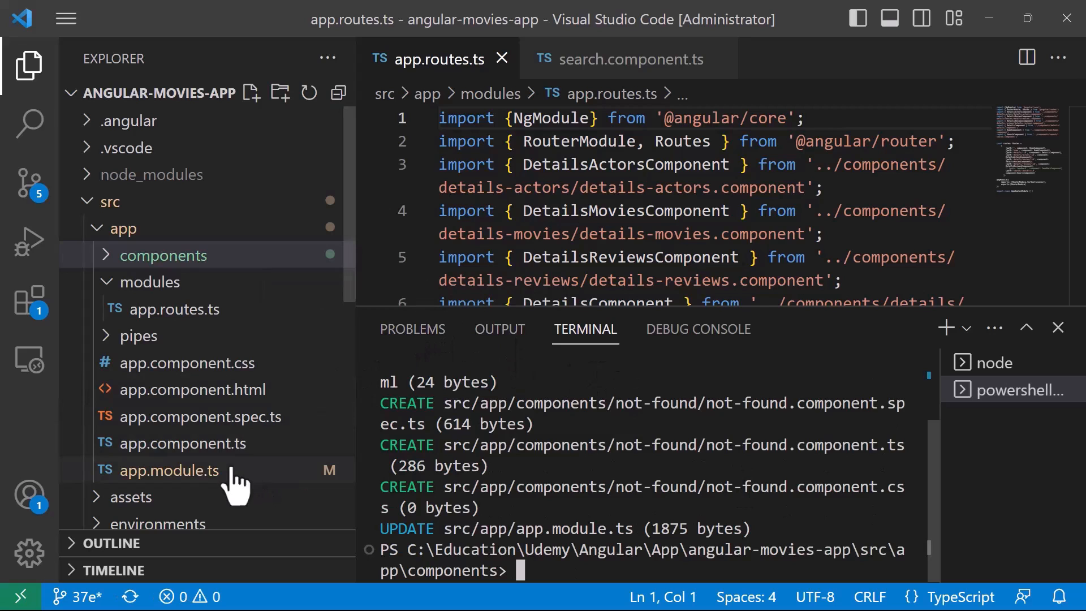
In app.module.ts declarations, place DetailsActorsComponent on its own line after NotFoundComponent.
click(170, 470)
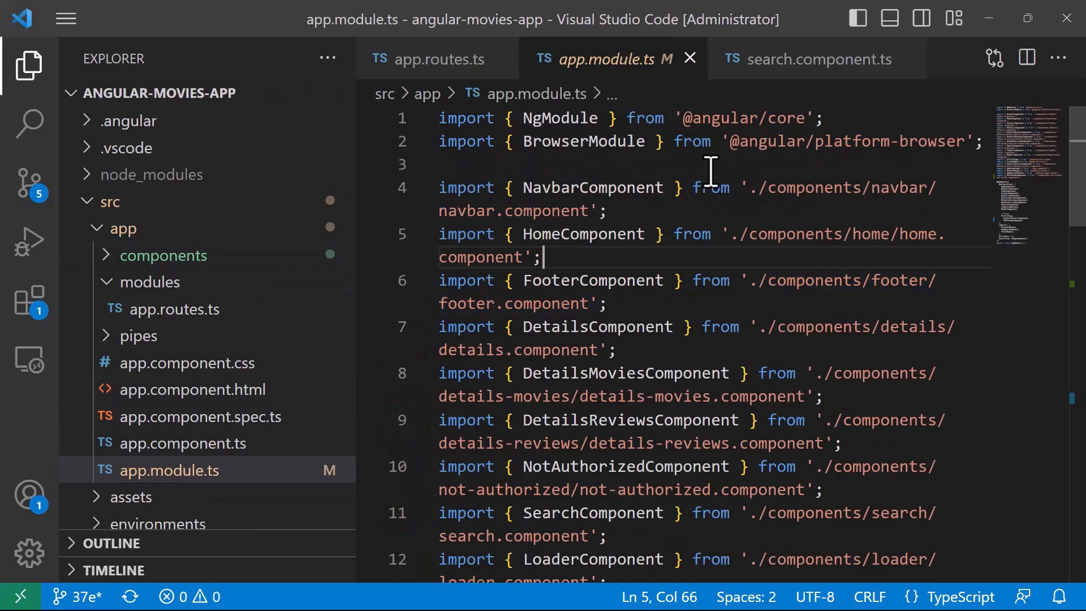
scroll(down, 3)
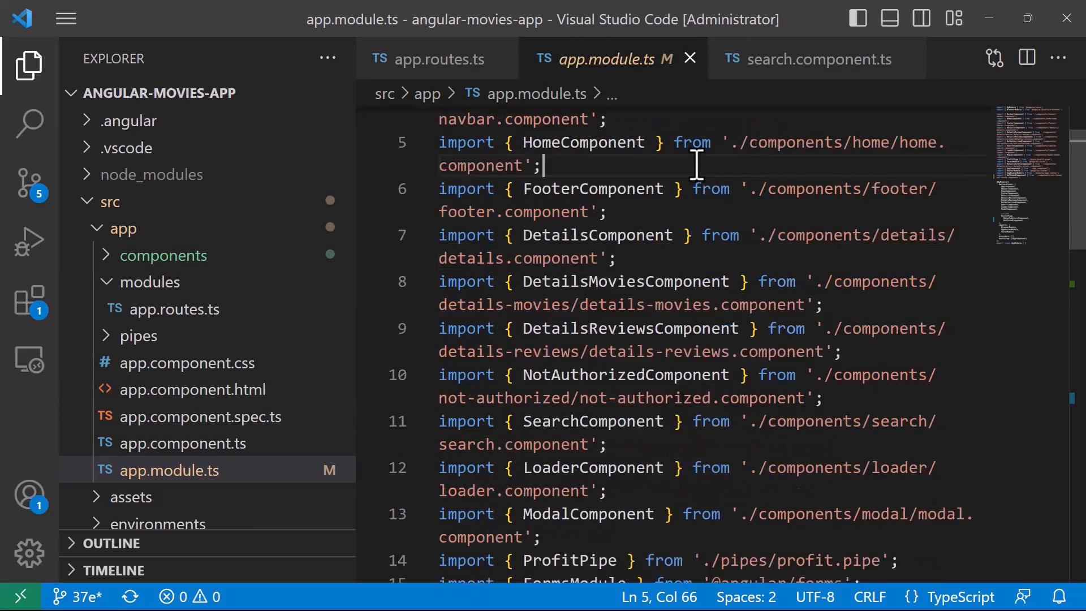
scroll(down, 3)
text(NotFoundComponent)
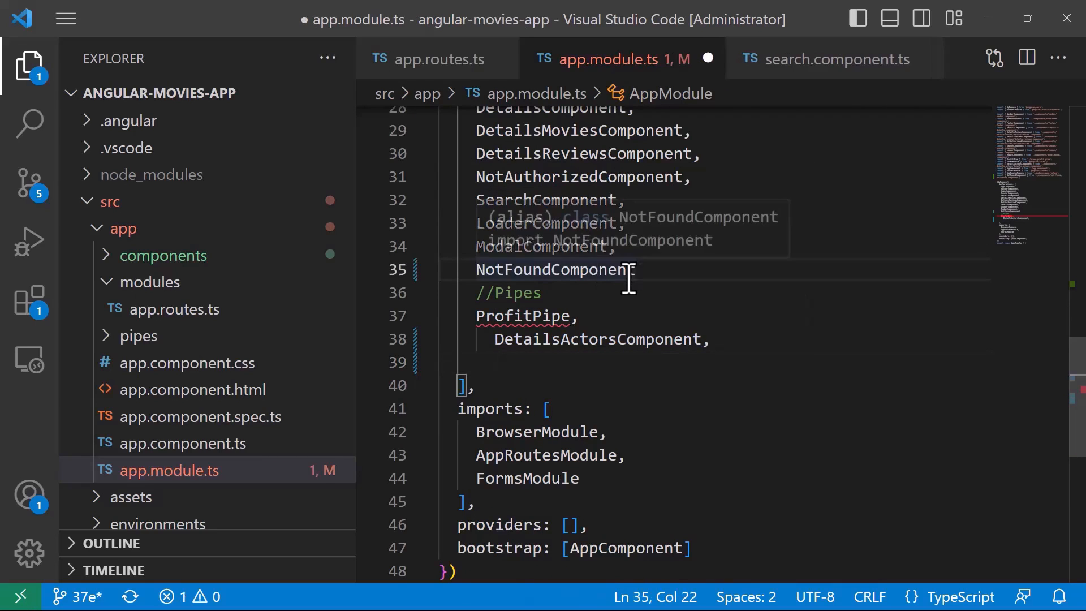
key(Enter)
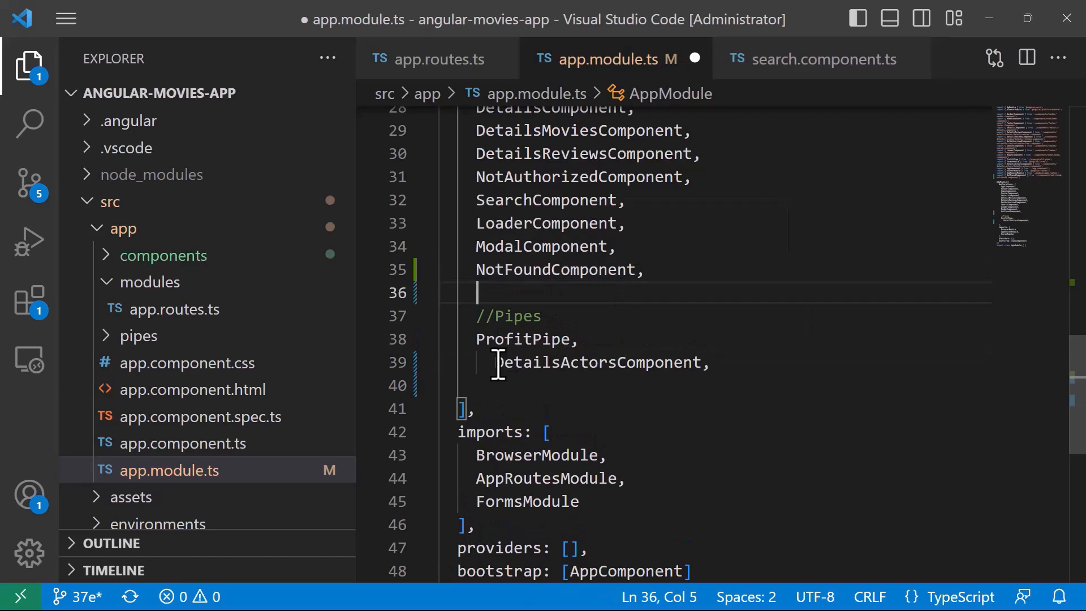
click(588, 362)
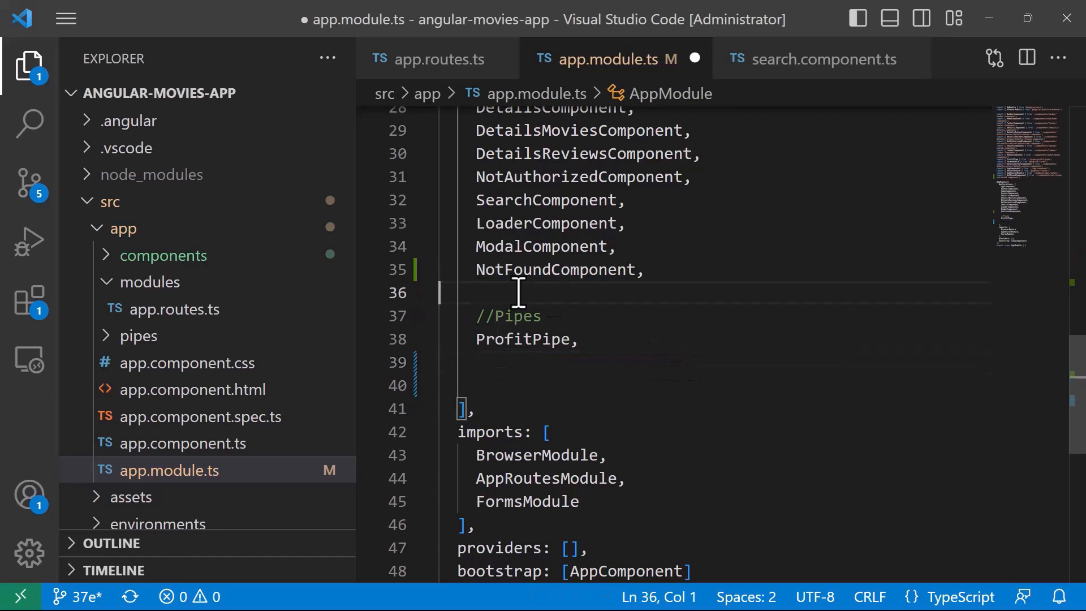
text(DetailsActorsComponent,)
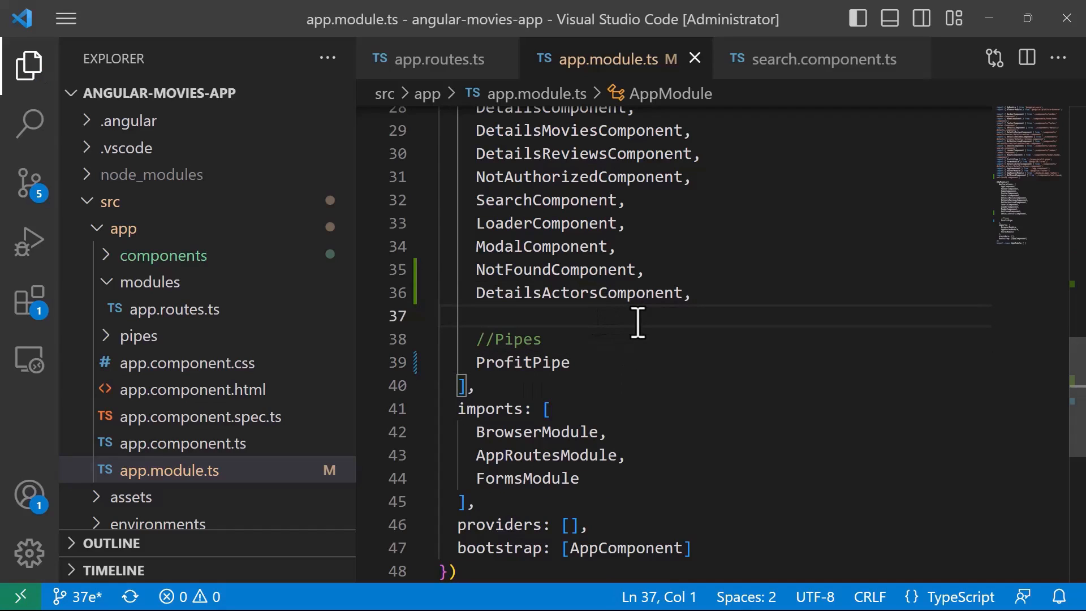
click(693, 292)
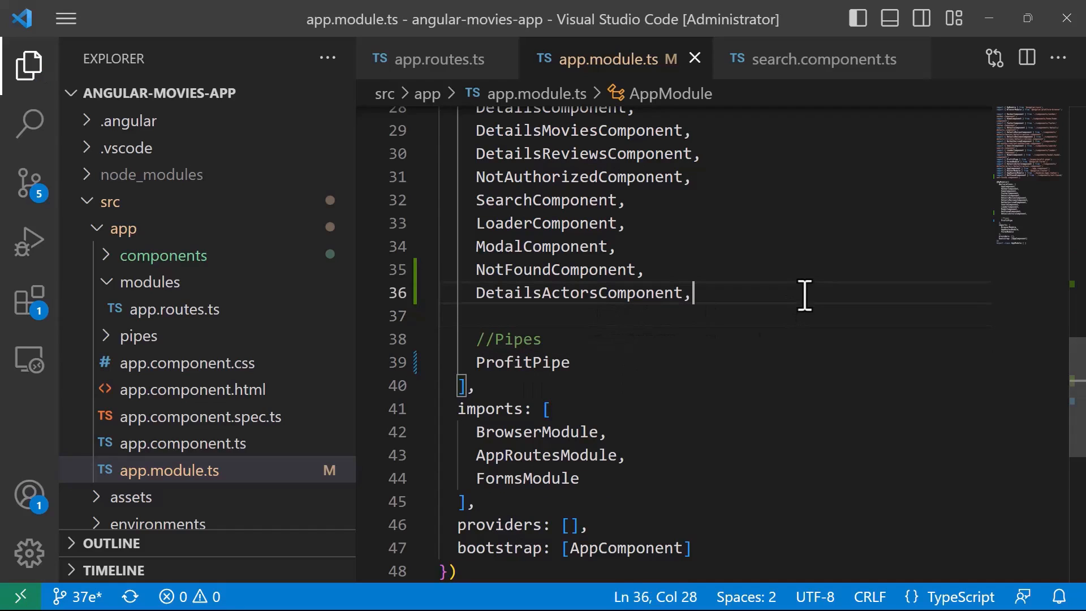
mouse_move(175, 309)
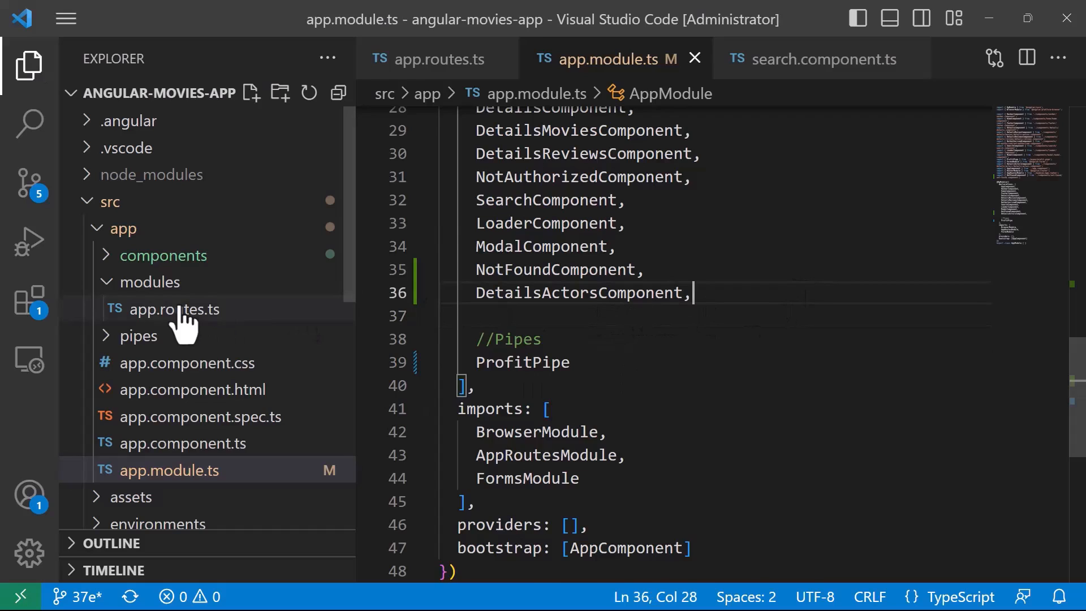
Add a '// 404 Page for non-existing' comment to the routes in app.routes.ts.
click(175, 309)
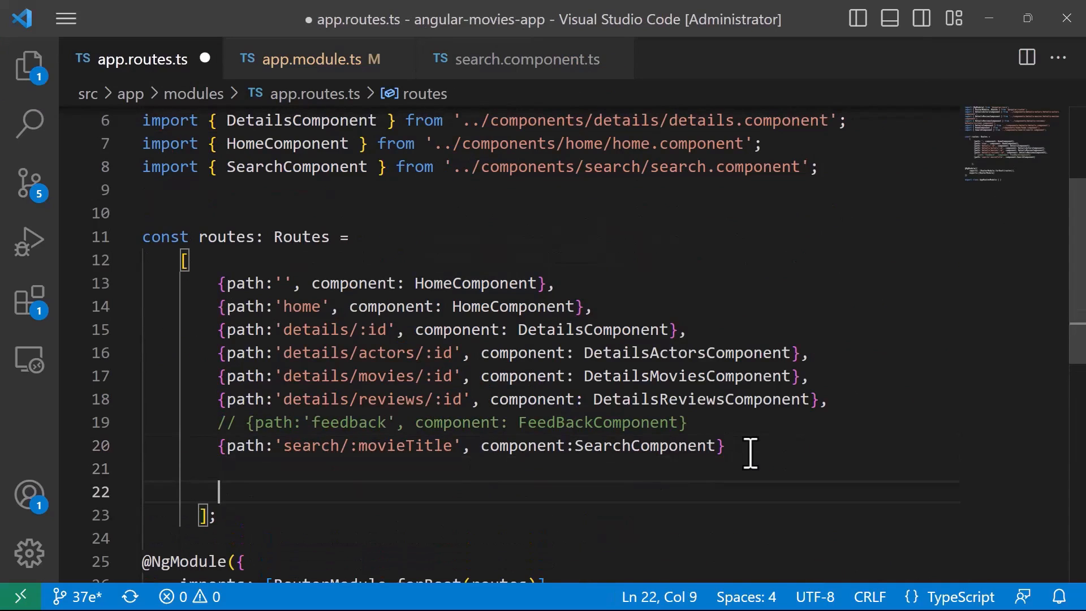
text(//)
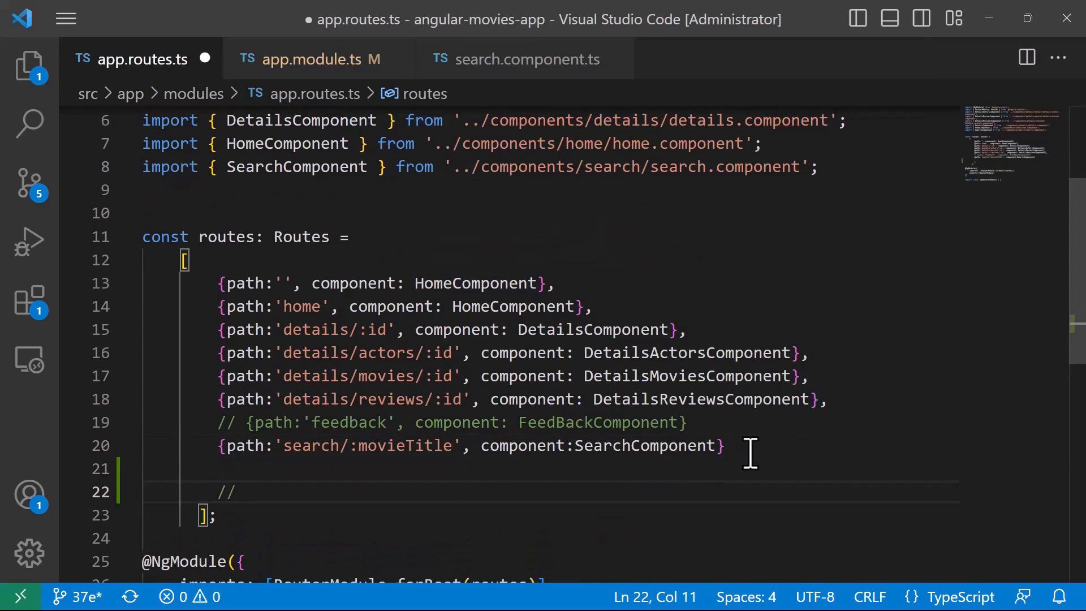
text(404 Page for)
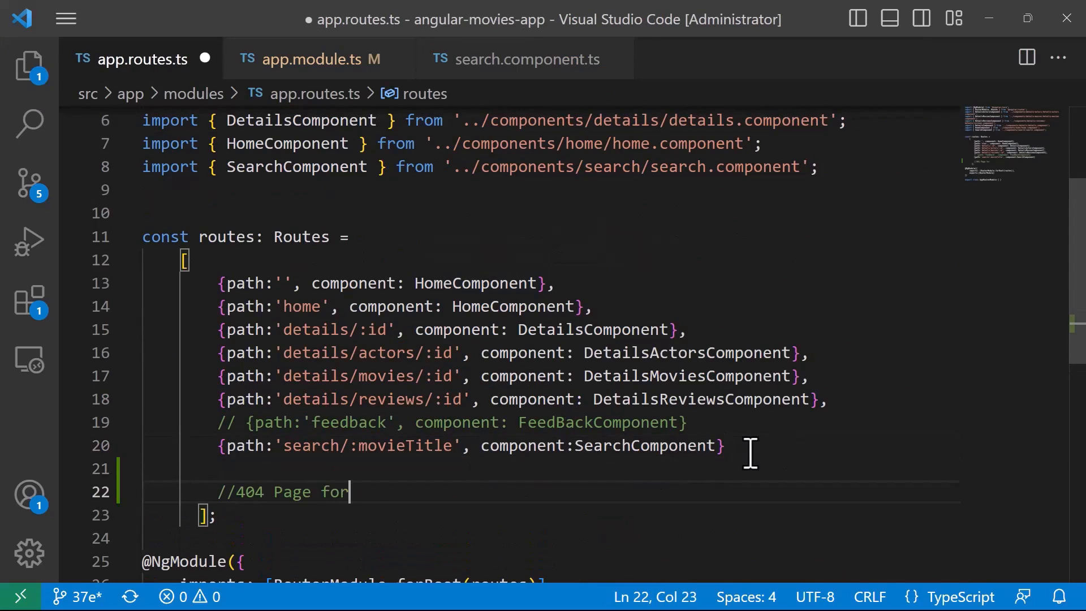
text(non-existing URLs)
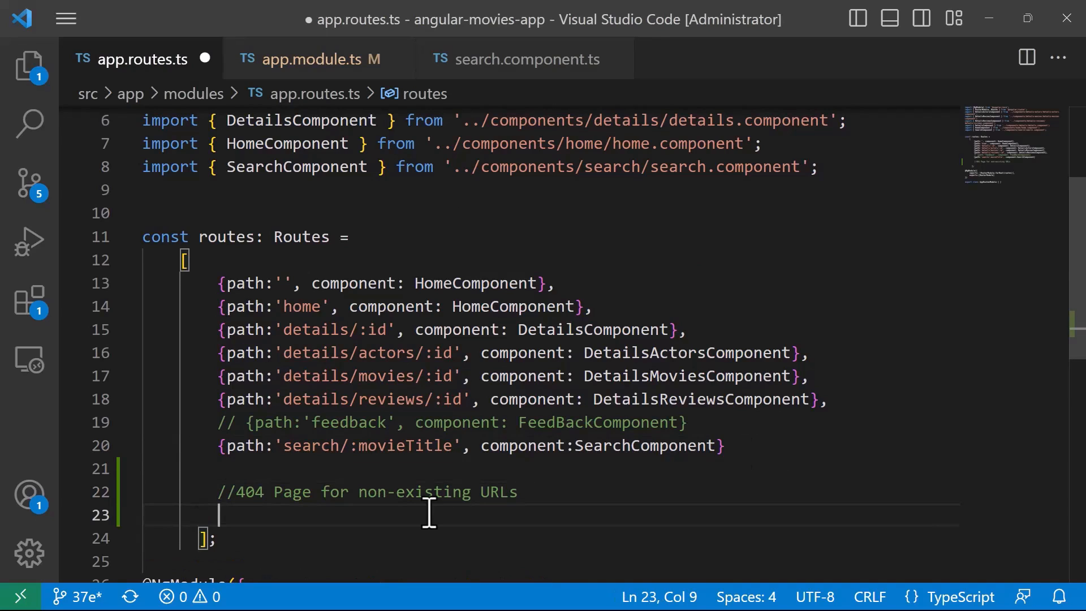
Begin the wildcard route {path:'**', component: …} and bring up not-found.component.ts.
text({)
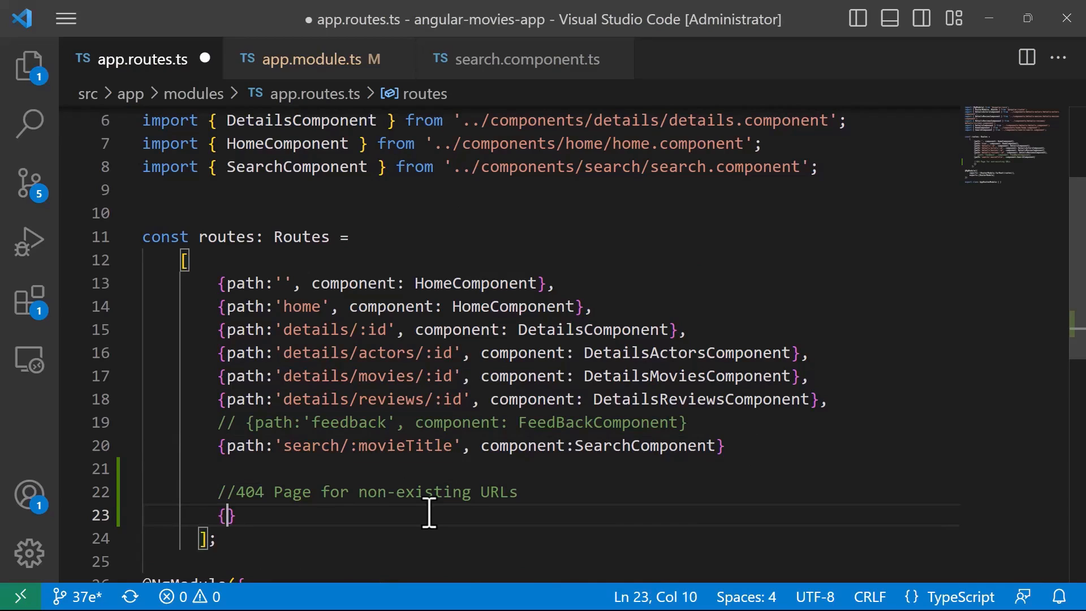
text(path:'')
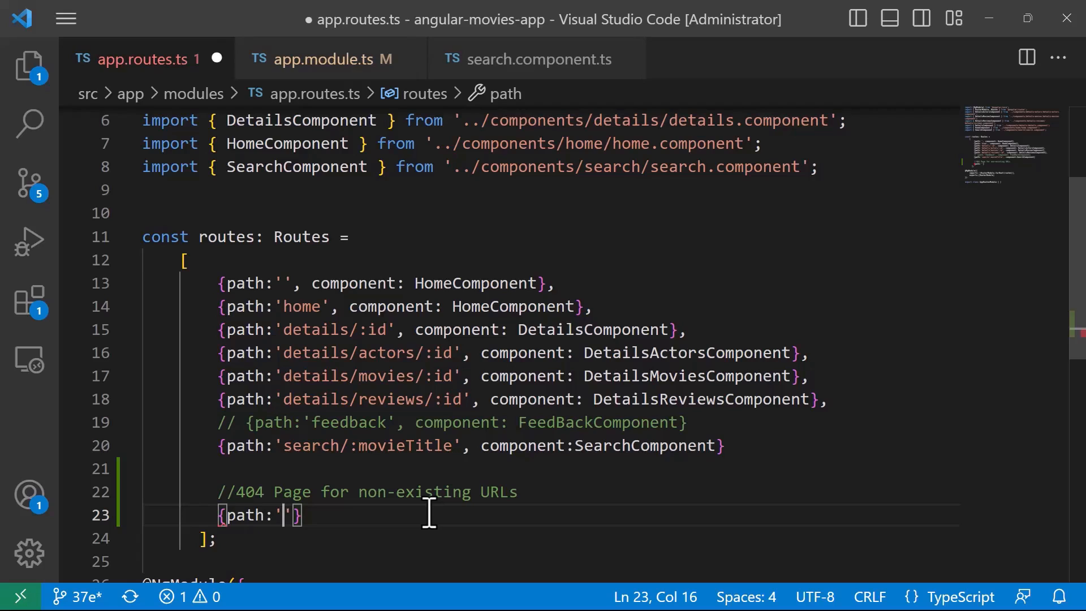
text(**)
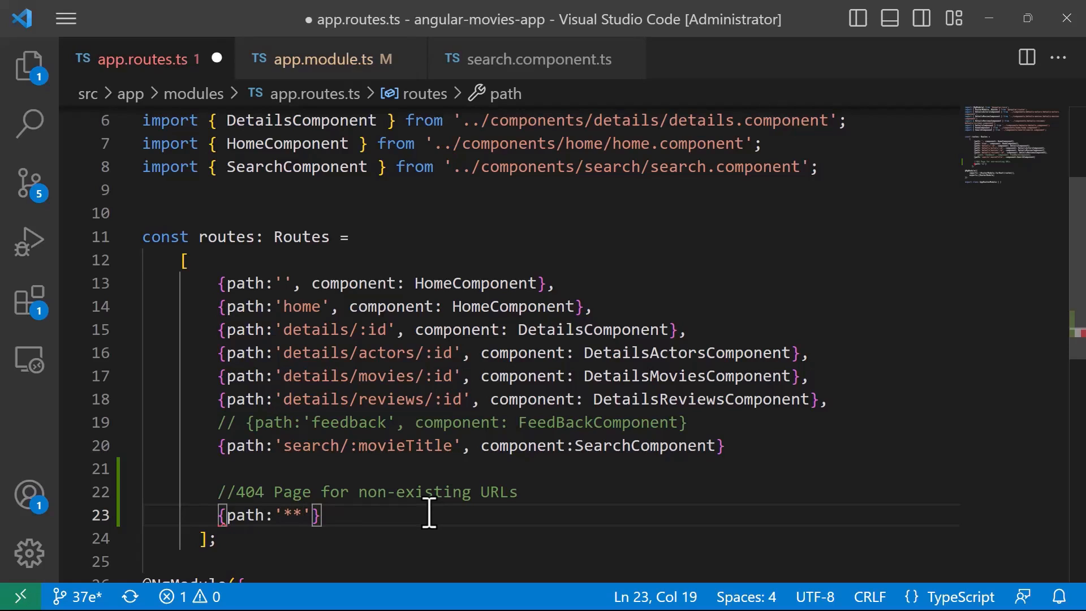
text(,)
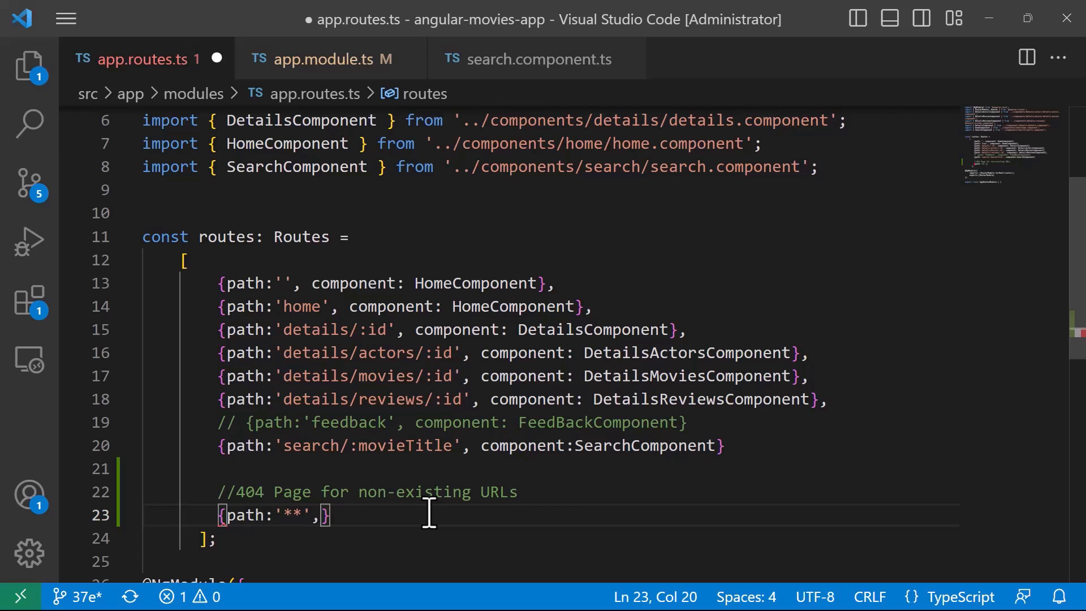
text(component:)
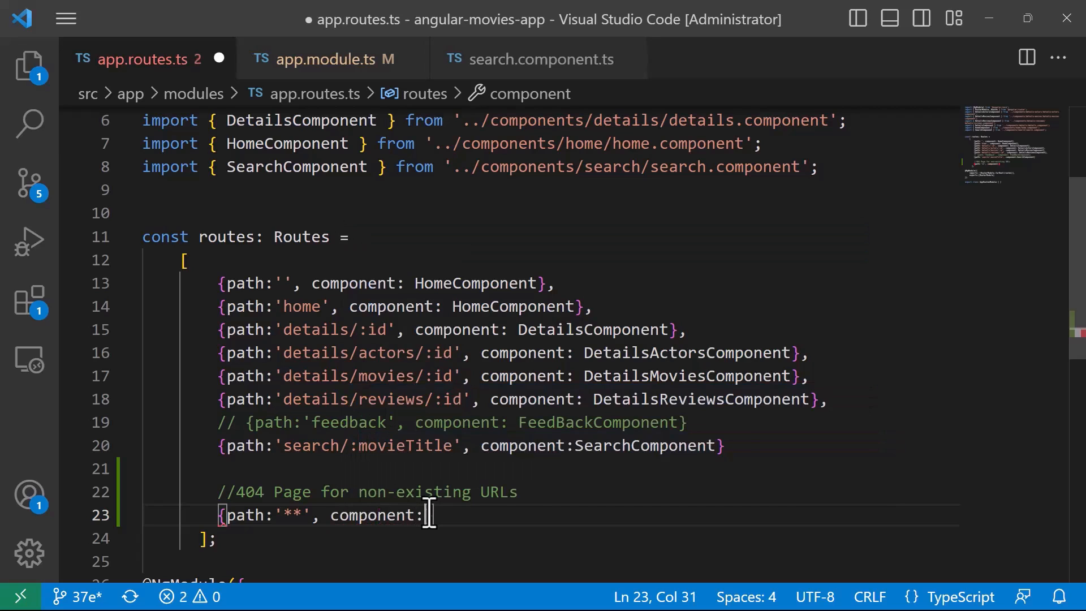
text(No)
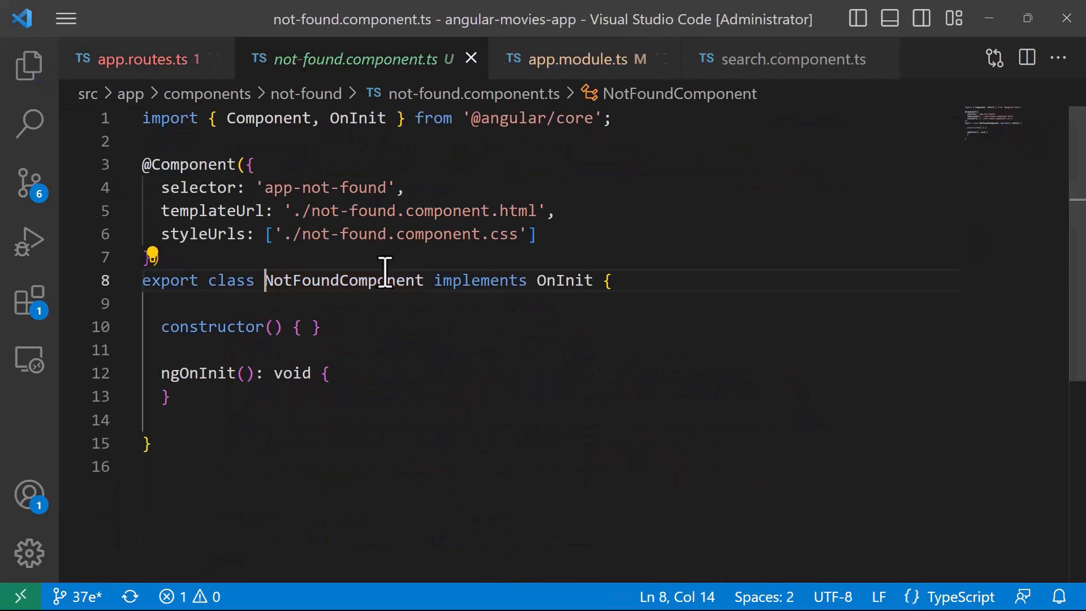
Select the NotFoundComponent class name and open not-found.component.html for editing.
double_click(343, 280)
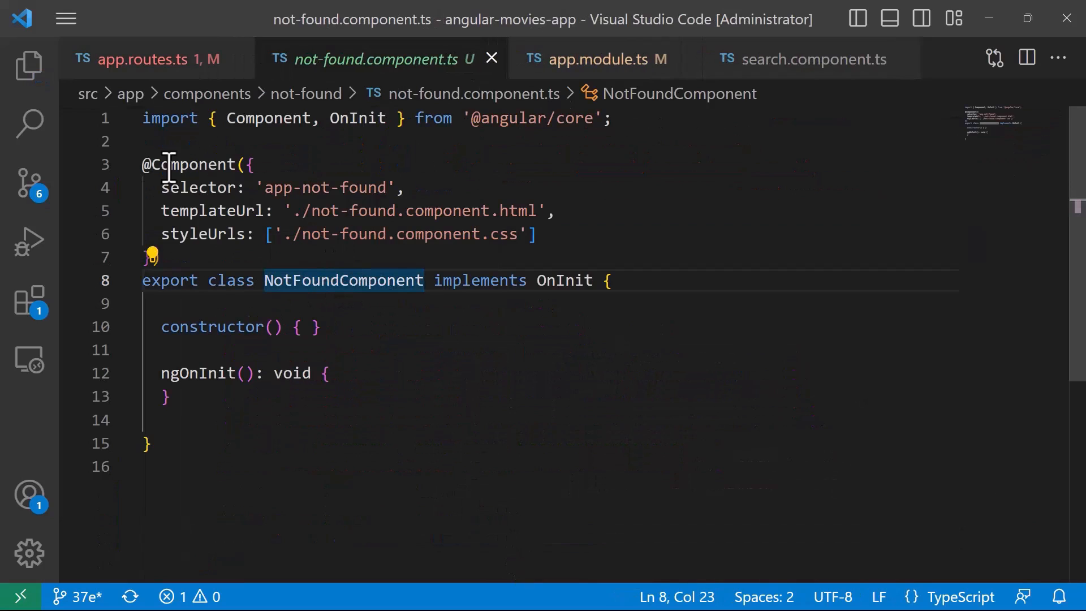
click(29, 64)
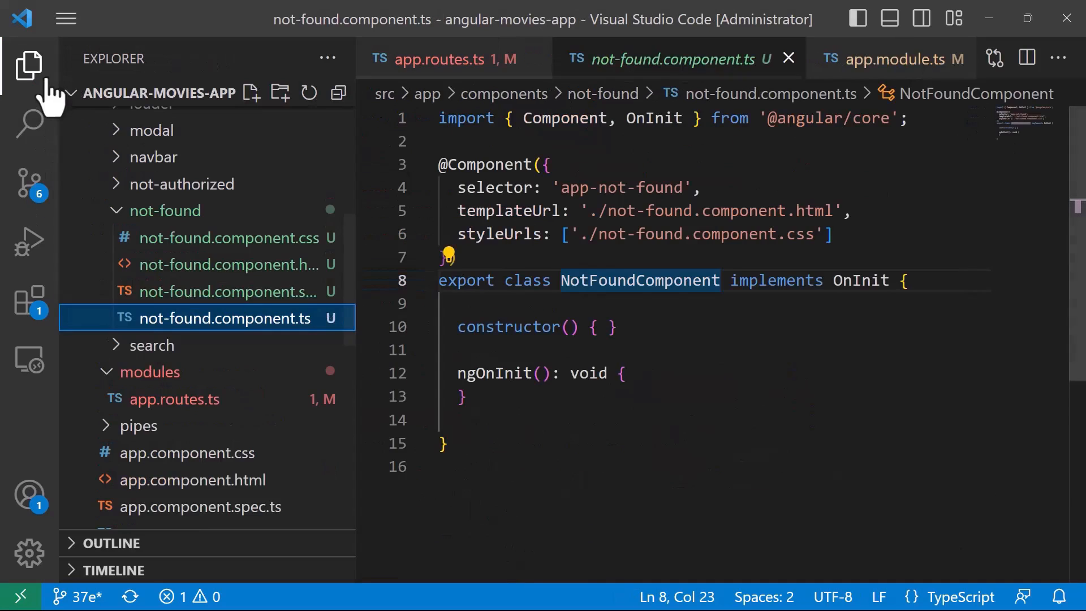
click(229, 265)
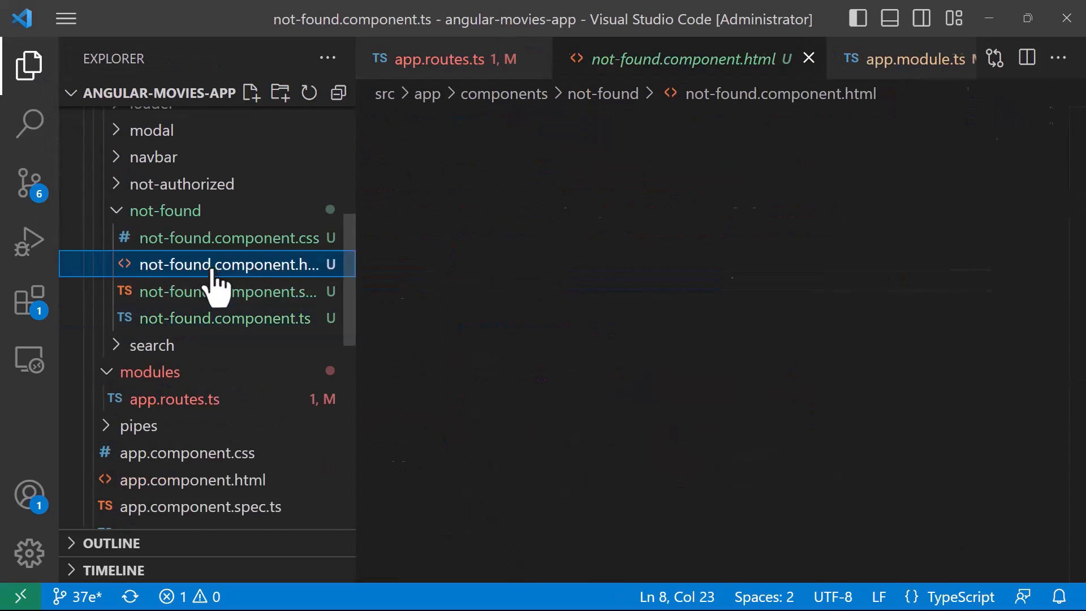
click(232, 264)
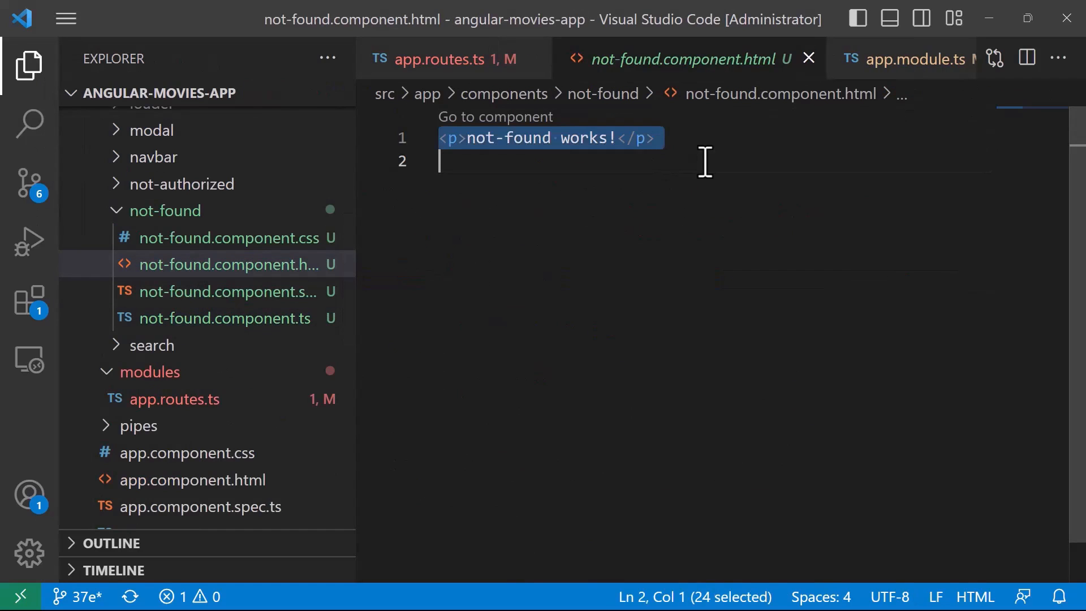
Write a div.row with col-md-12 holding <h1>Ooops!</h1> and <h2>404 Not Found</h2>.
text(<d)
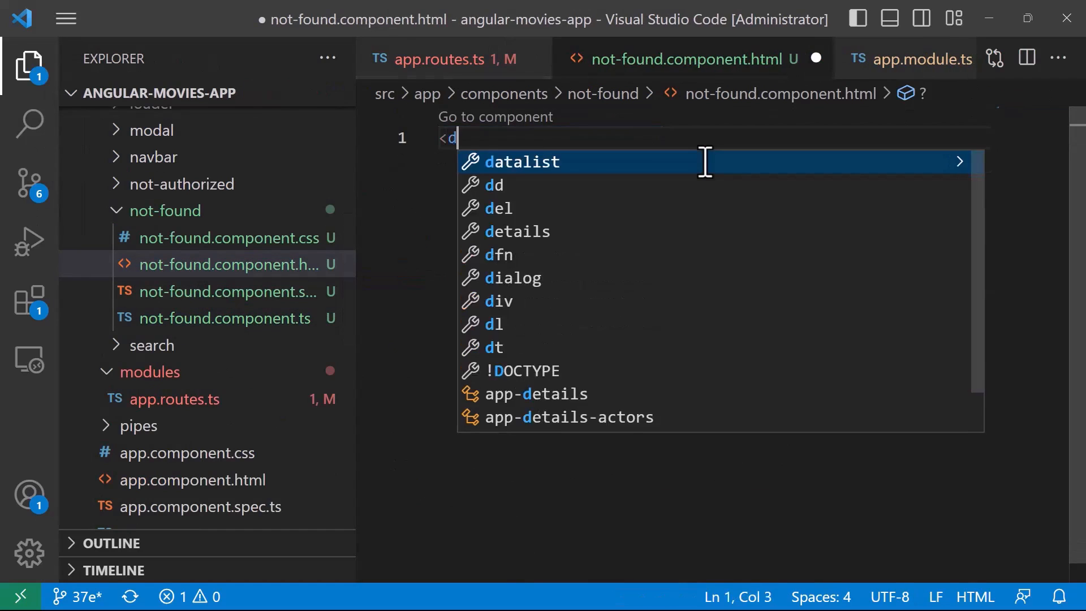
text(iv)
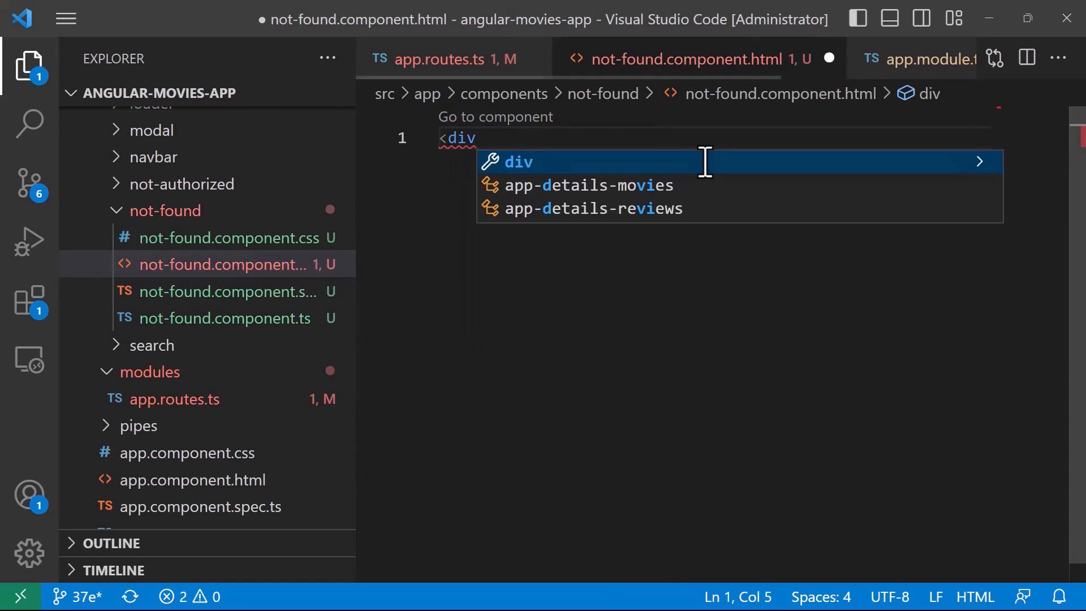
text(class="row">)
text(div)
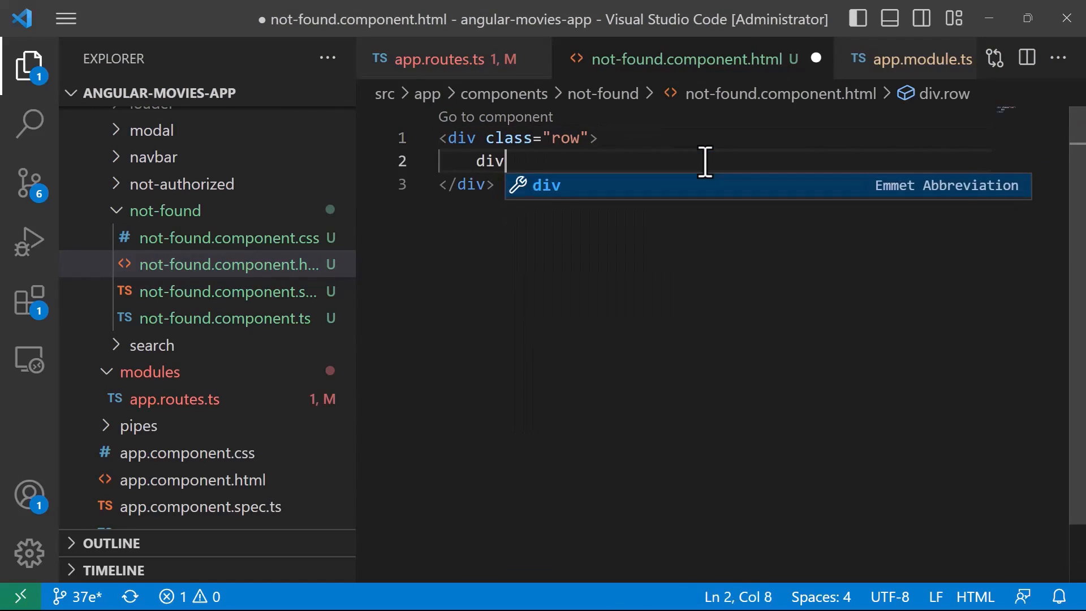
key(Tab)
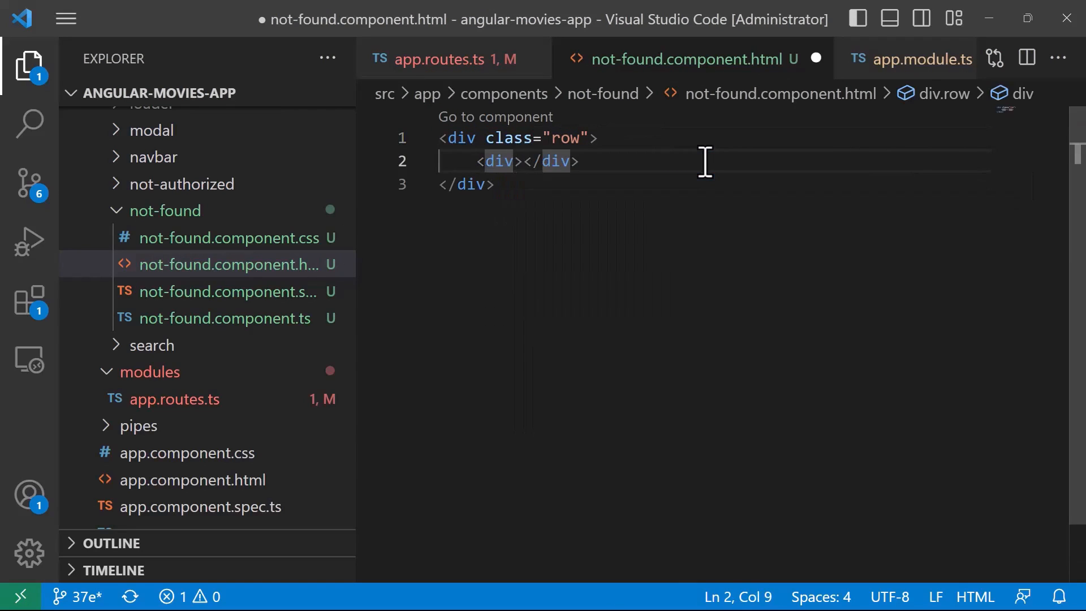
text(class="col-md-132">)
text(<h1></h1>)
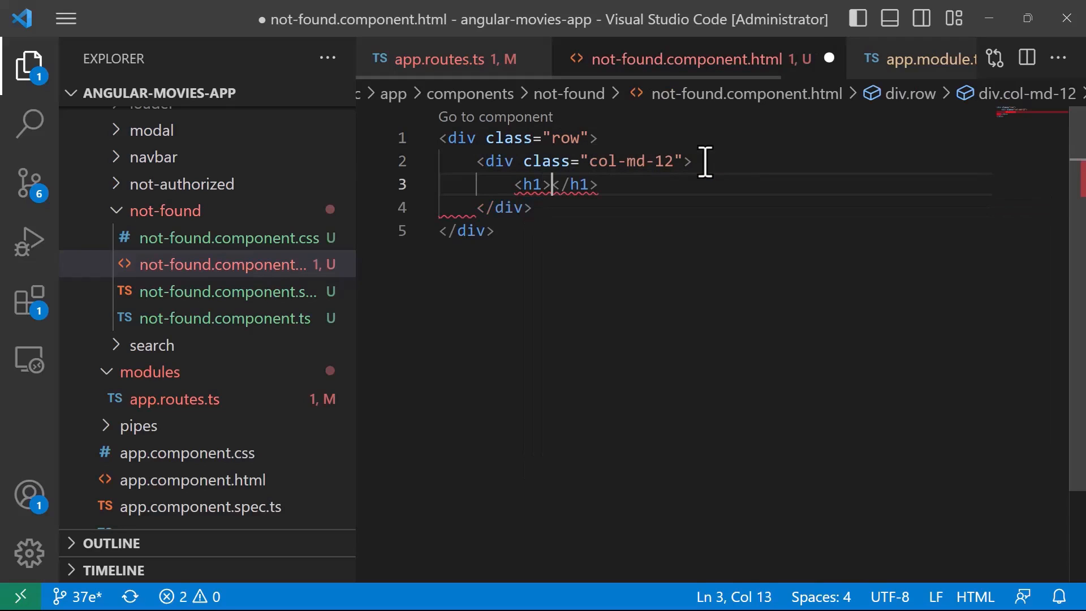
text(Ooops!)
text(h)
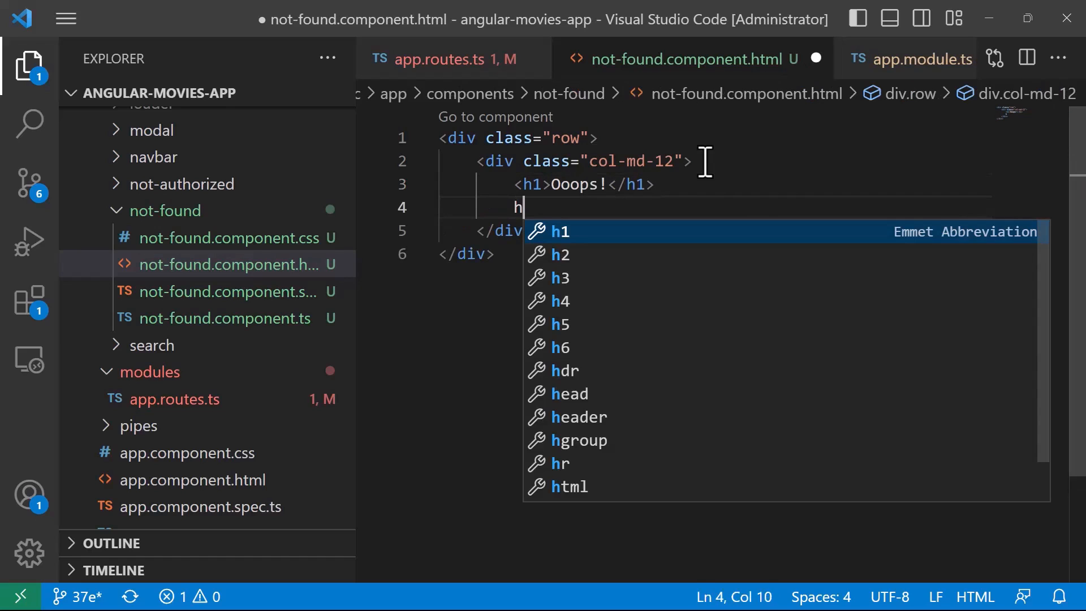
text(2>4</h2>)
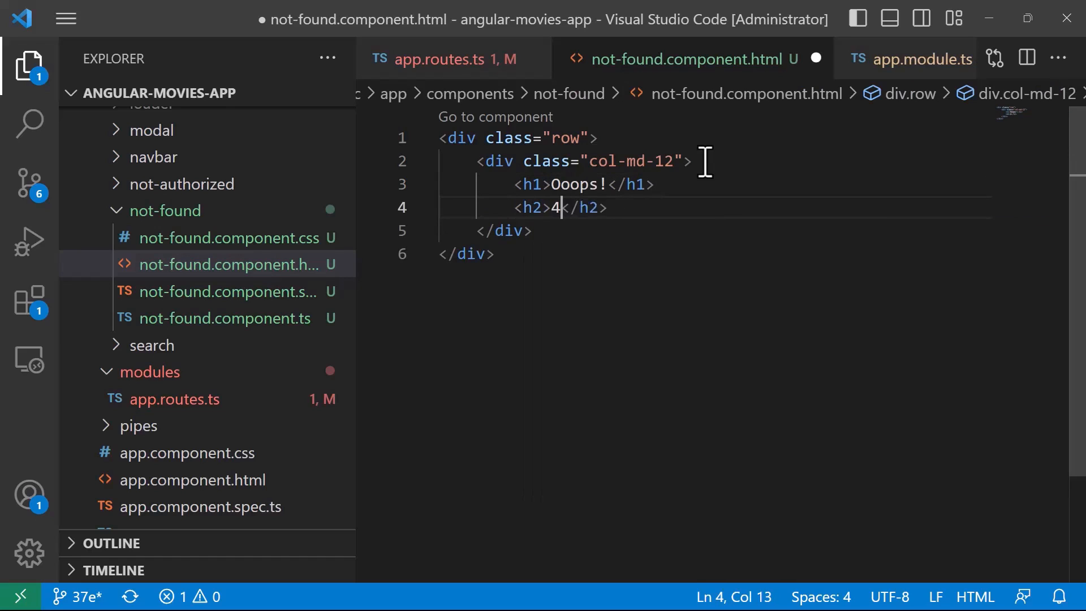
text(04 Not Found)
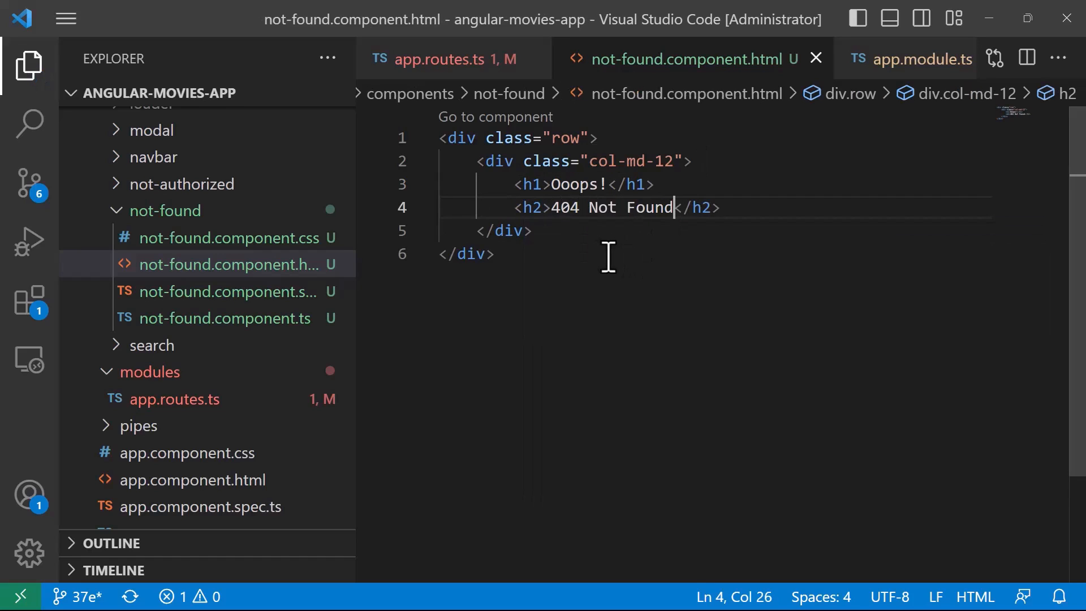
mouse_move(761, 244)
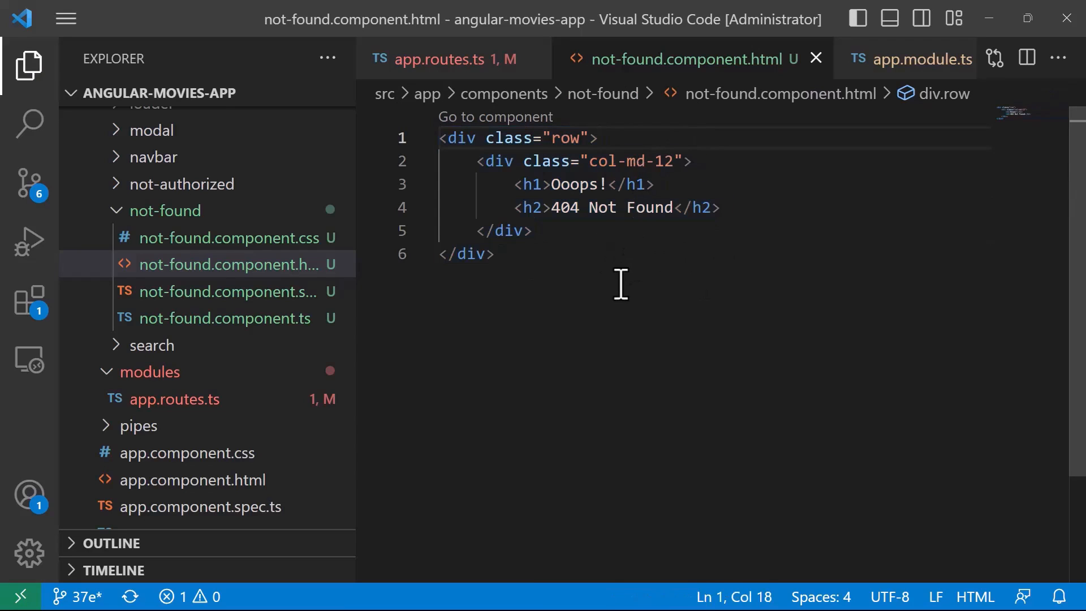
mouse_move(454, 138)
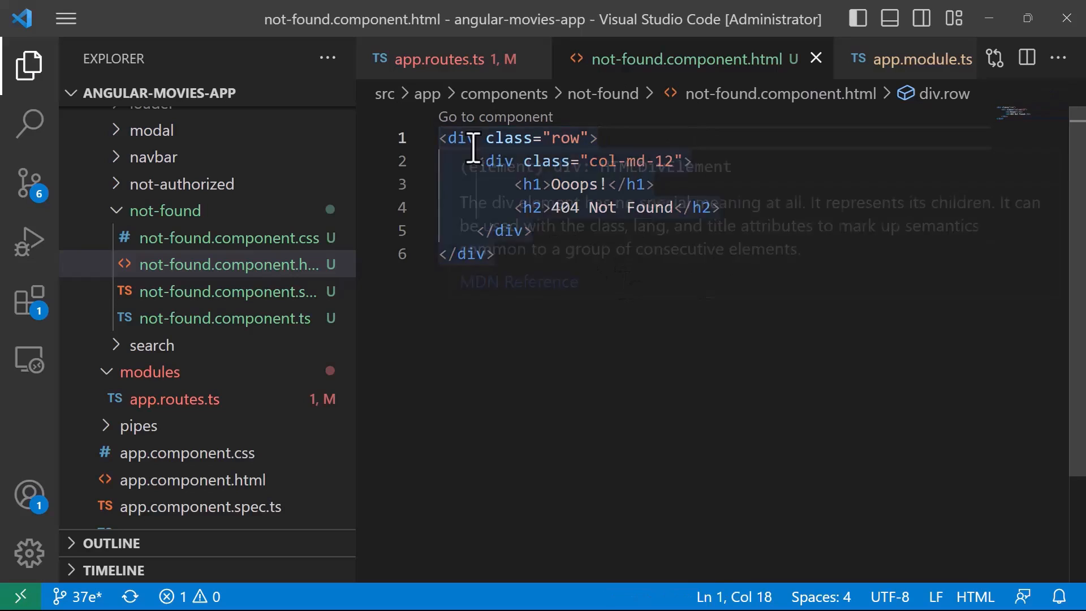
In app.routes.ts, set the '**' route's component and add the missing comma.
click(447, 59)
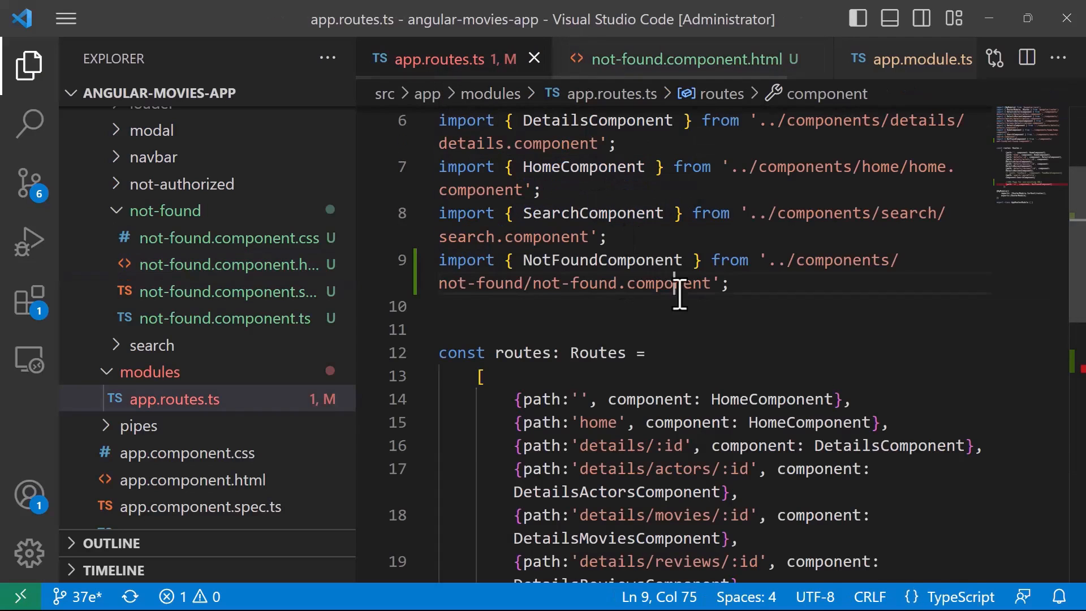
scroll(down, 3)
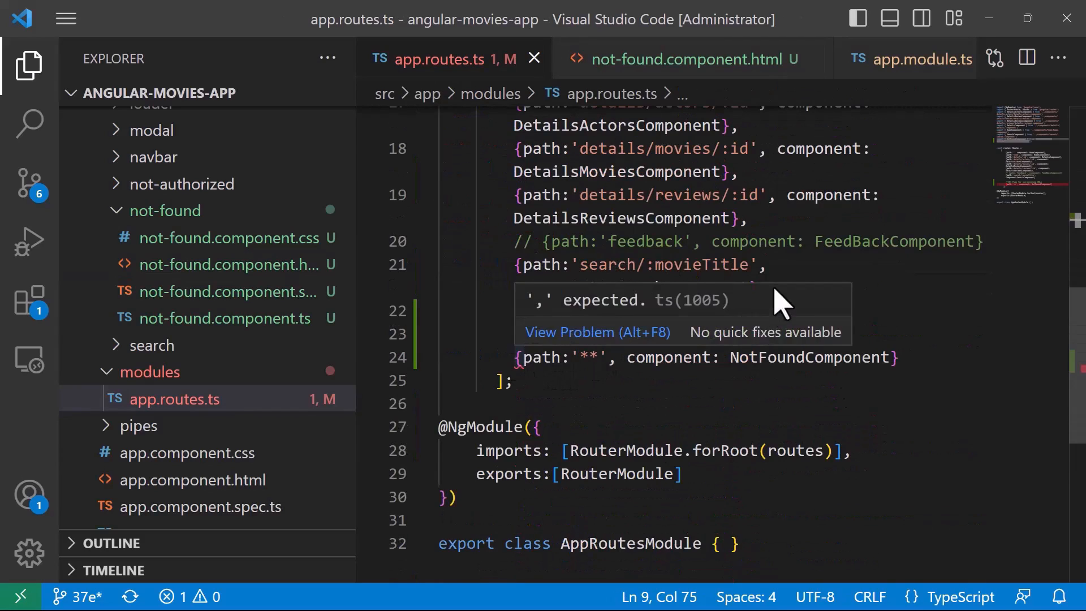
text(component:SearchComponent})
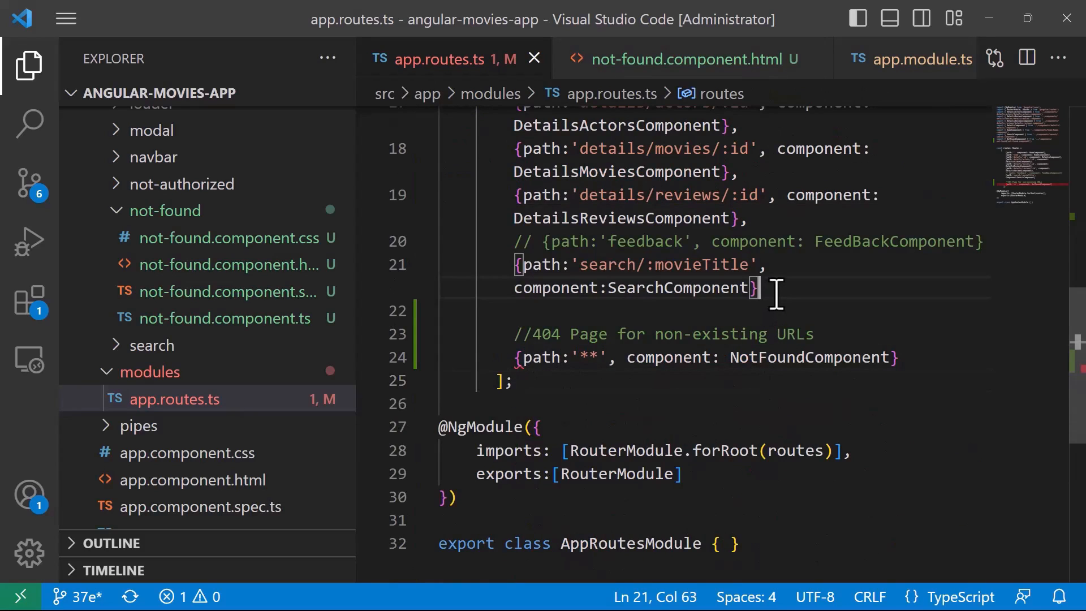
text(,)
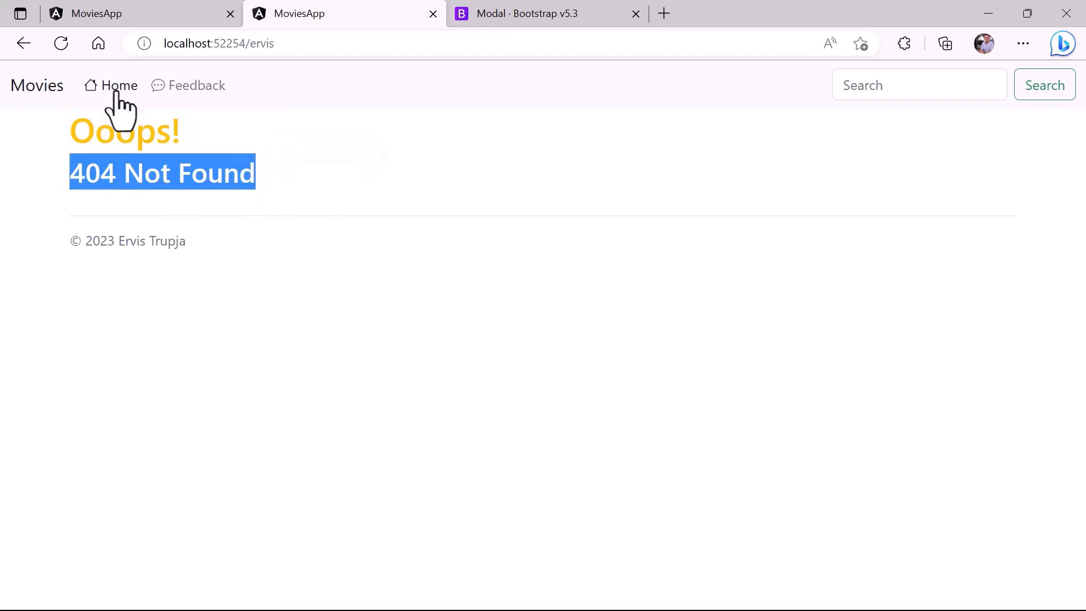
Go from the 404 page back to the Movies home page using Home.
click(118, 85)
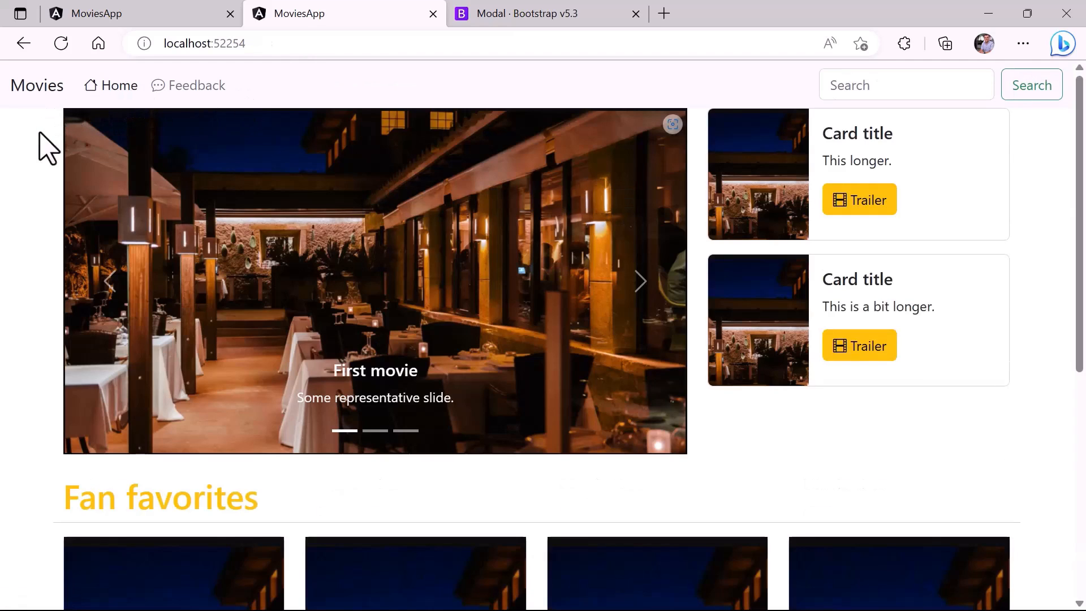